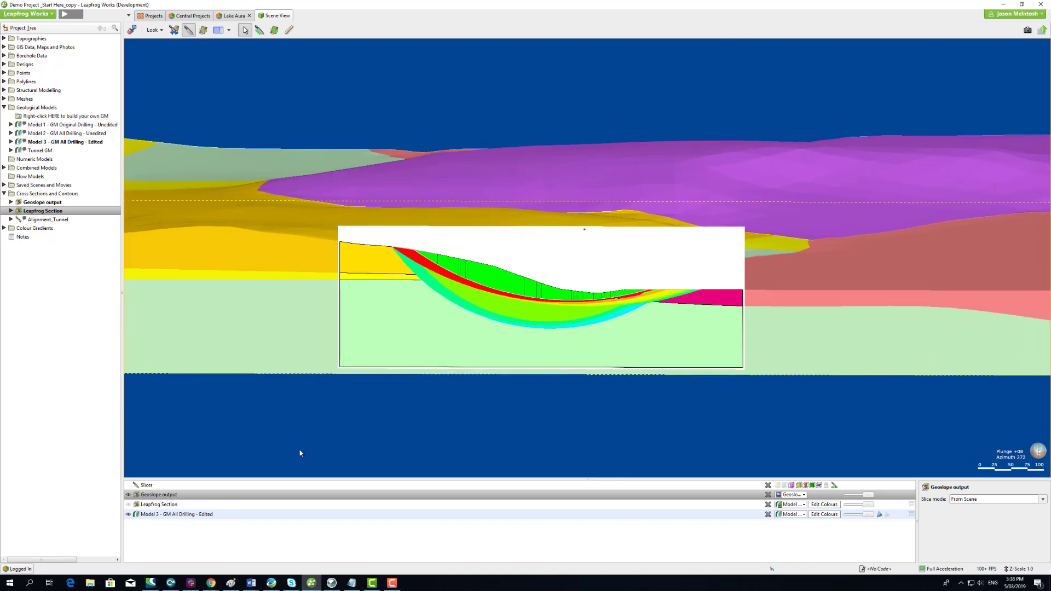
mouse_move(276, 470)
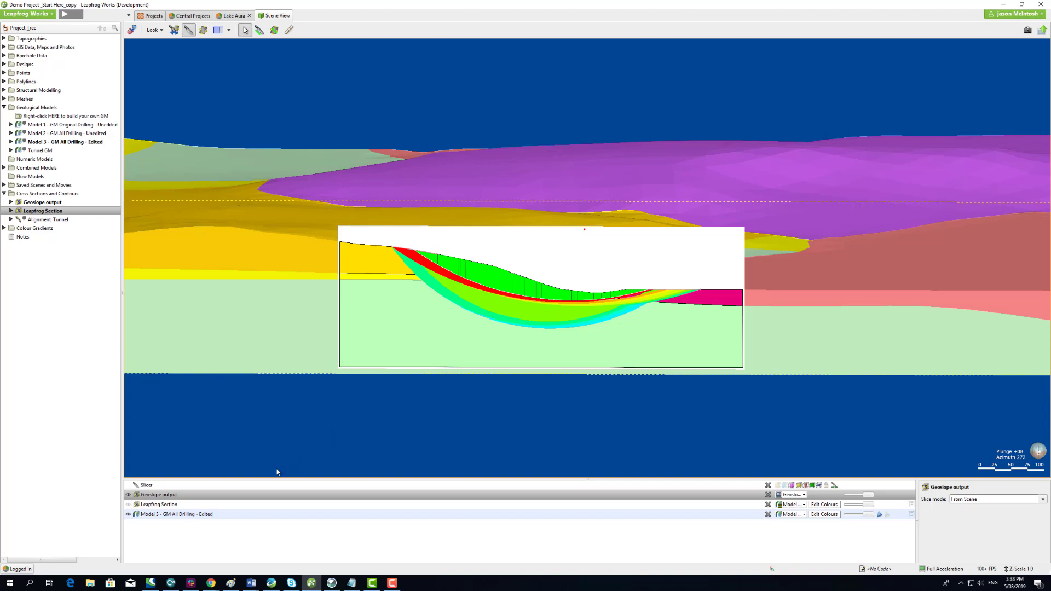
mouse_move(277, 472)
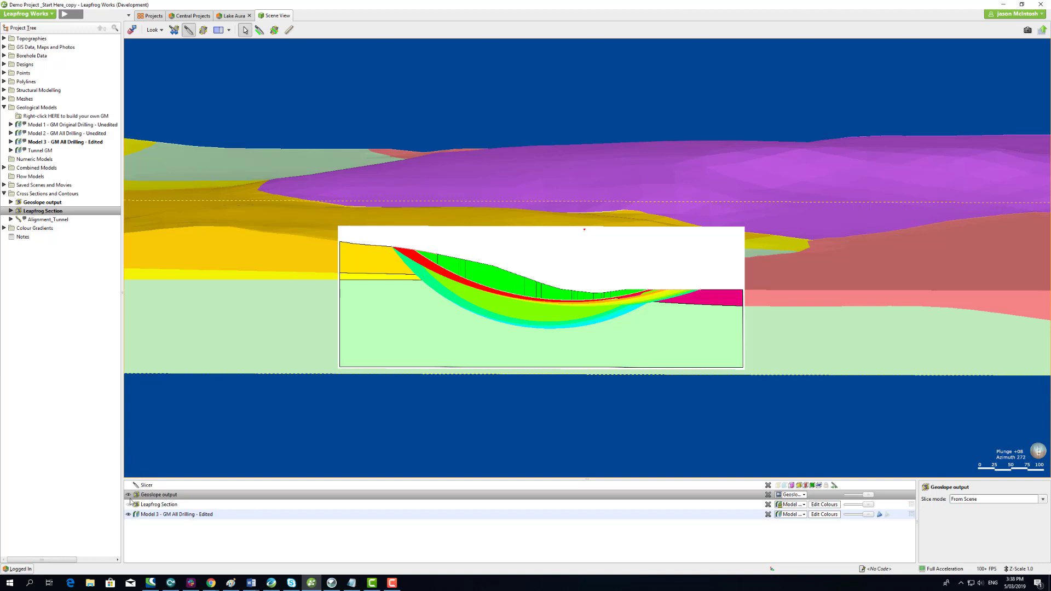
mouse_move(128, 500)
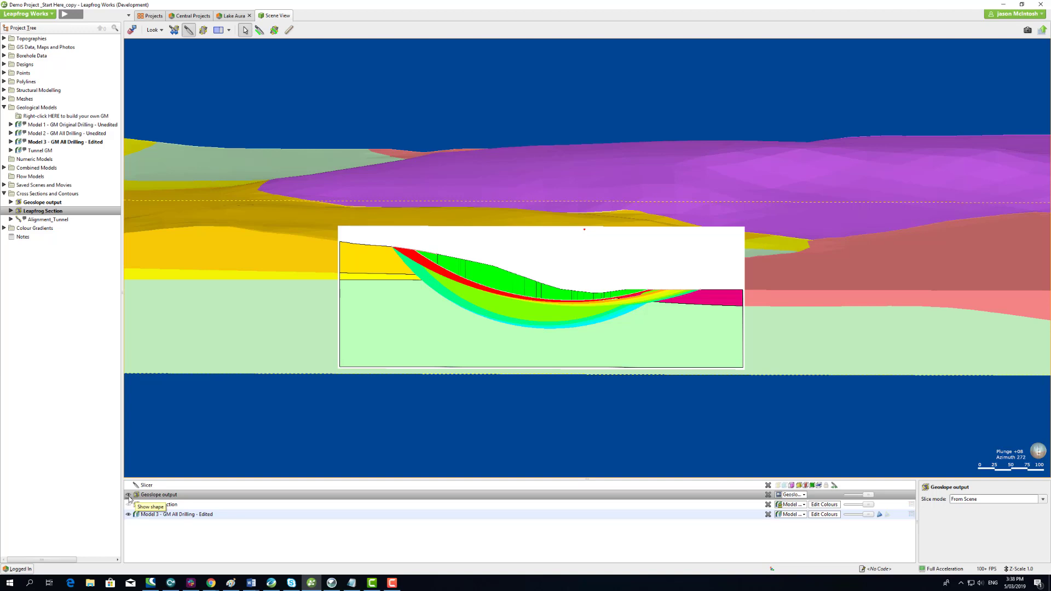
- Hide the Geoslope output and export the Leapfrog Section with the Model 3 evaluation
left_click(127, 495)
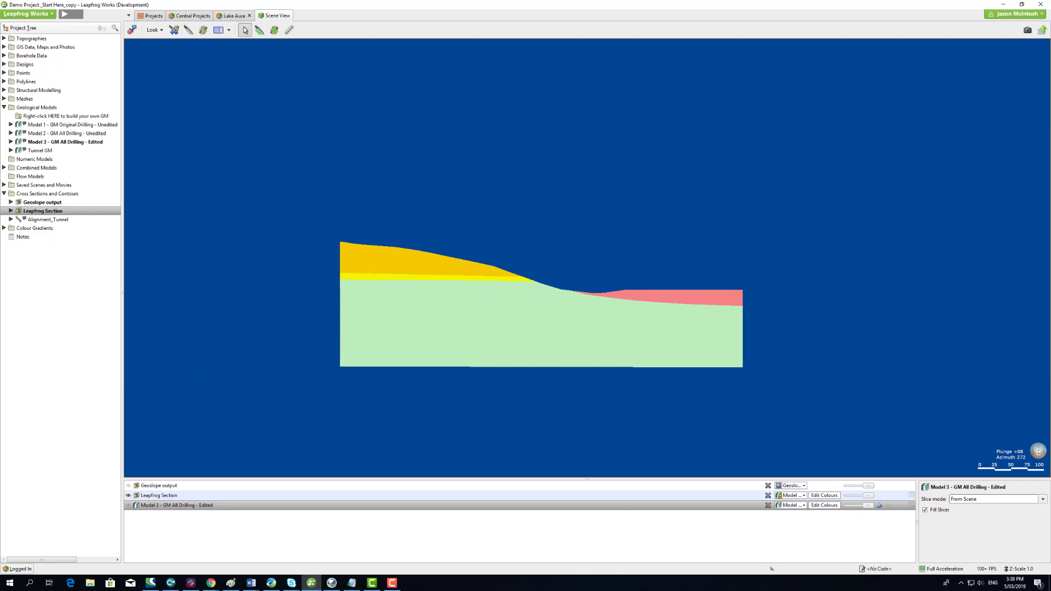
right_click(42, 210)
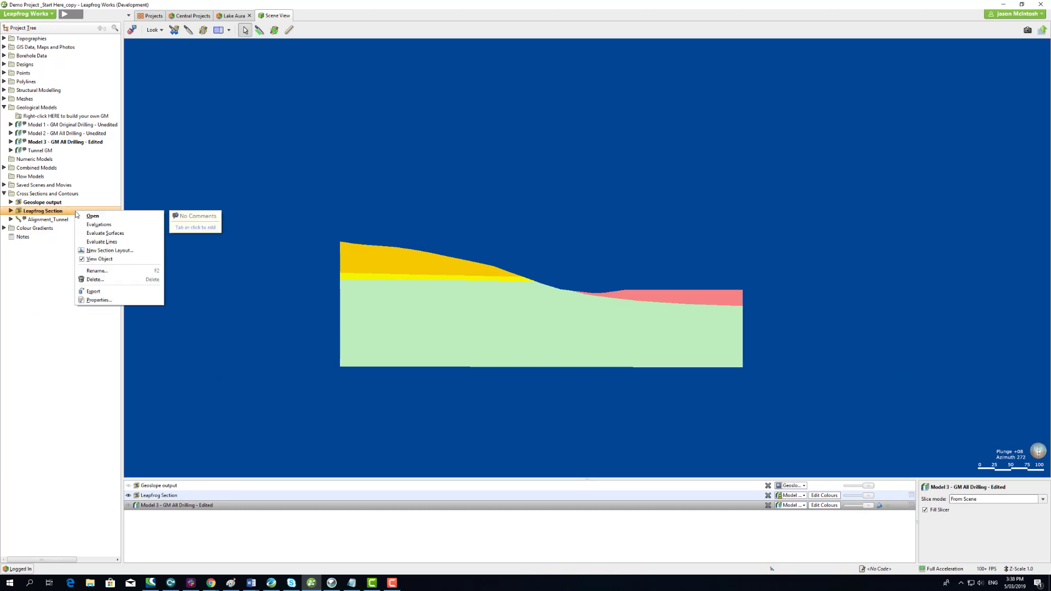
mouse_move(94, 291)
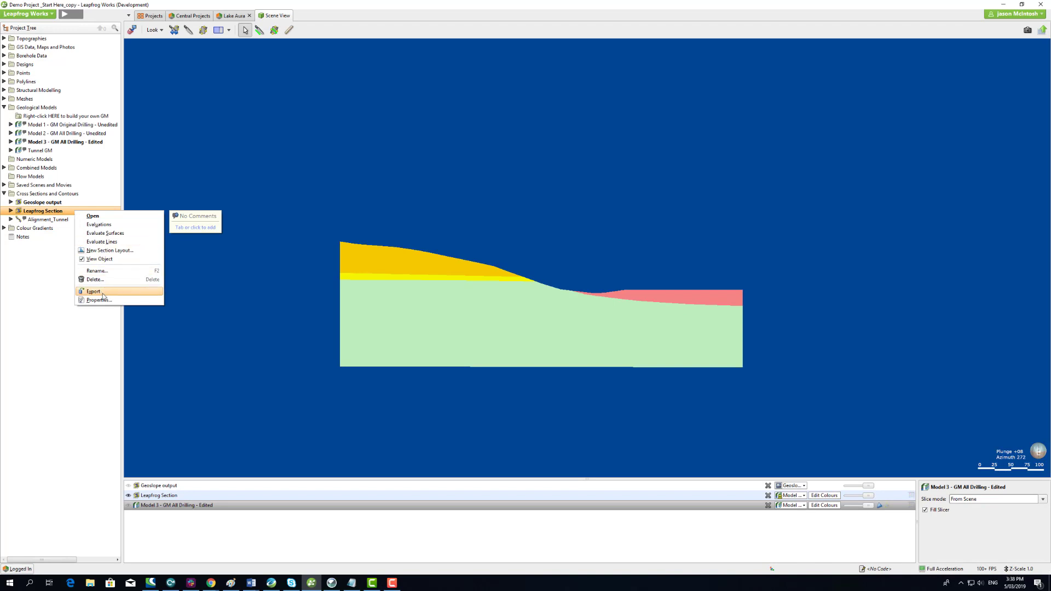
left_click(93, 291)
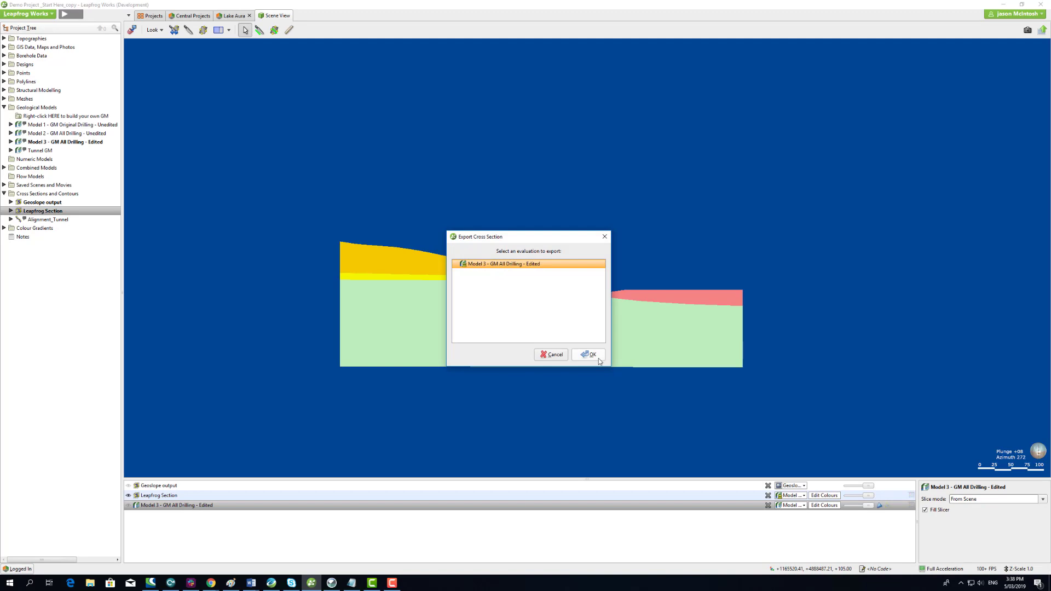
left_click(587, 354)
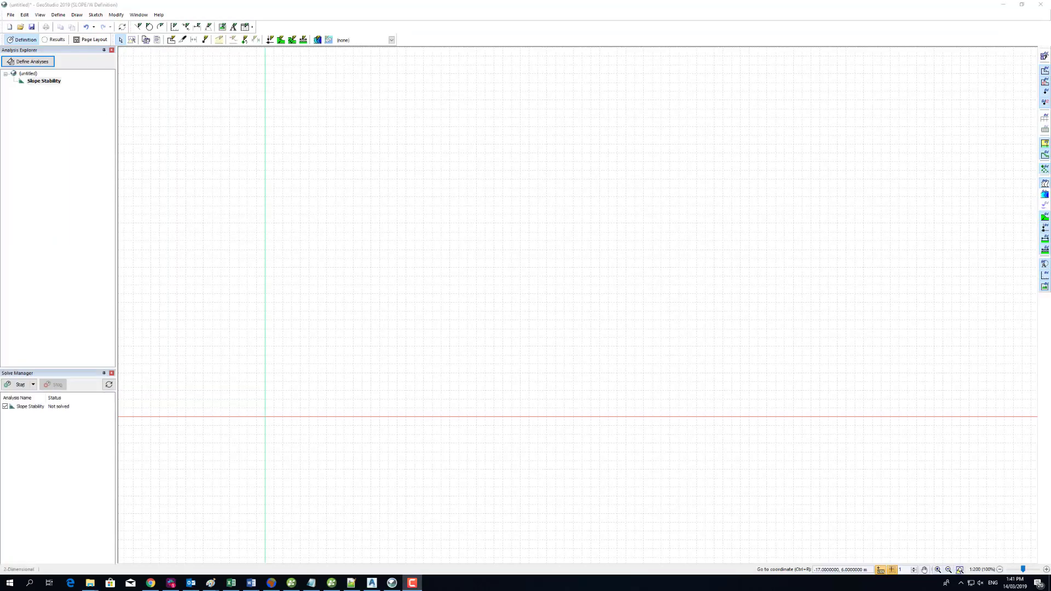
- Import the AutoCAD drawing as regions with materials created from its layer names
left_click(9, 14)
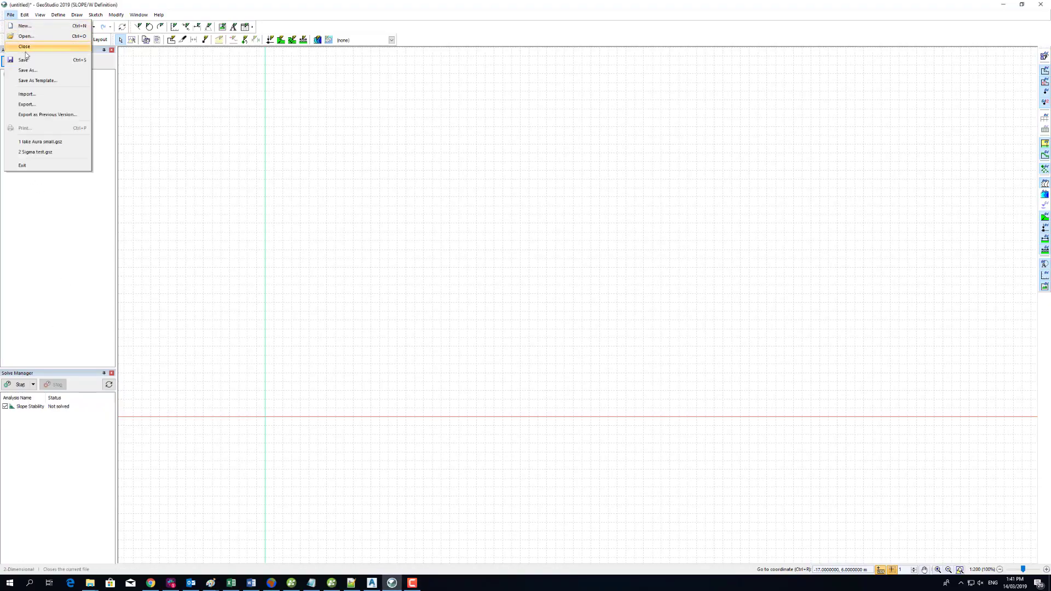
left_click(26, 94)
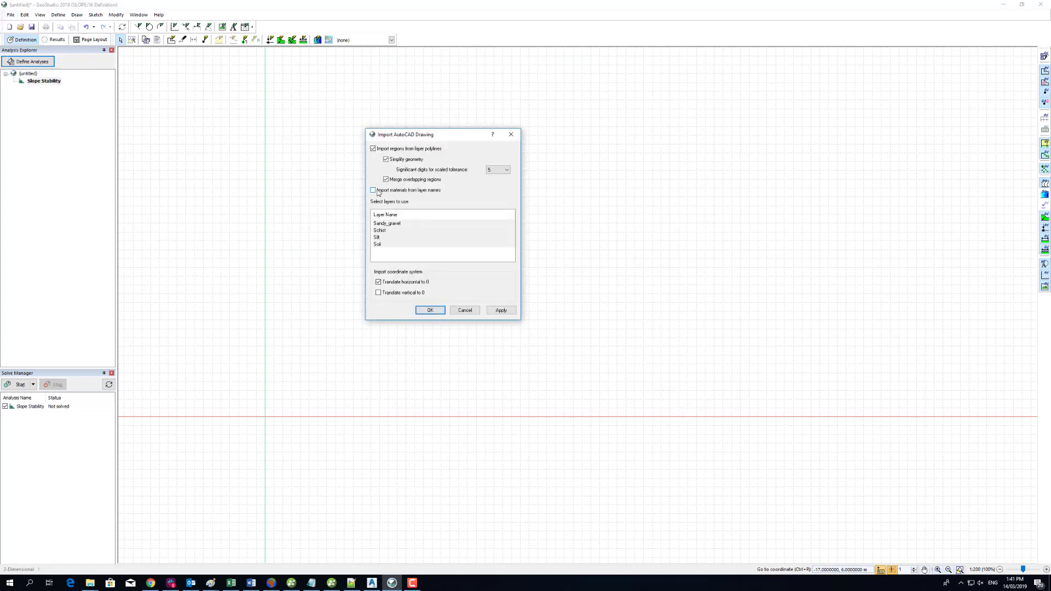
left_click(373, 190)
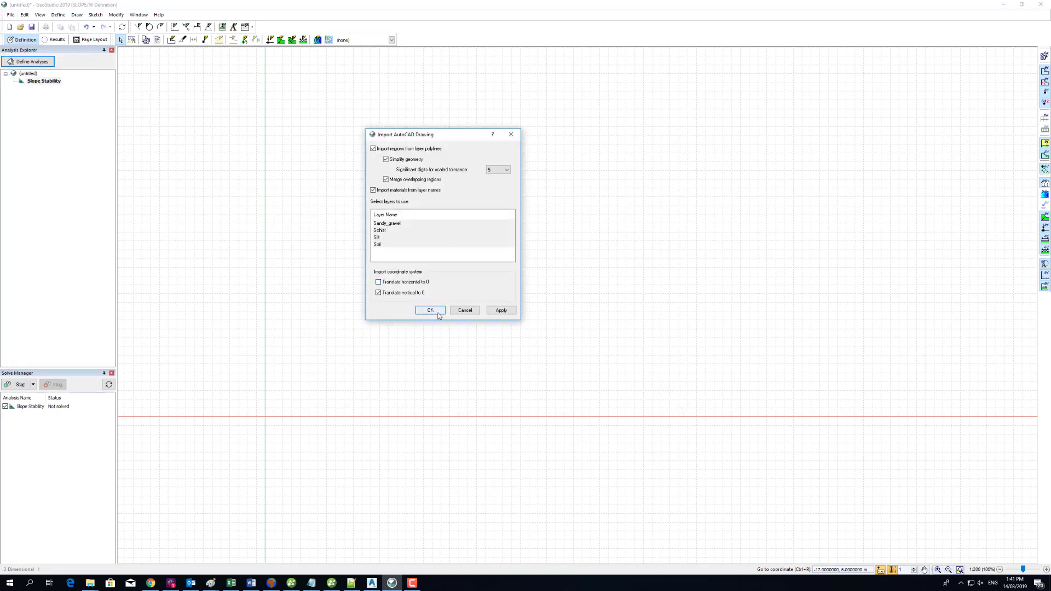
left_click(429, 310)
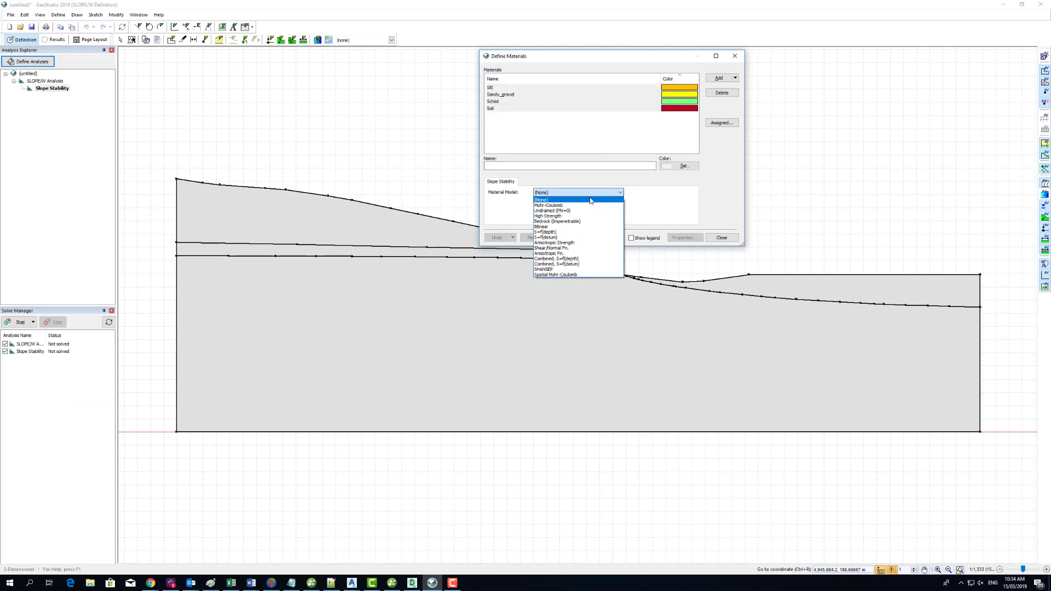
- Fill the four regions with materials and define slip-surface entry and exit ranges along the ground surface
left_click(721, 237)
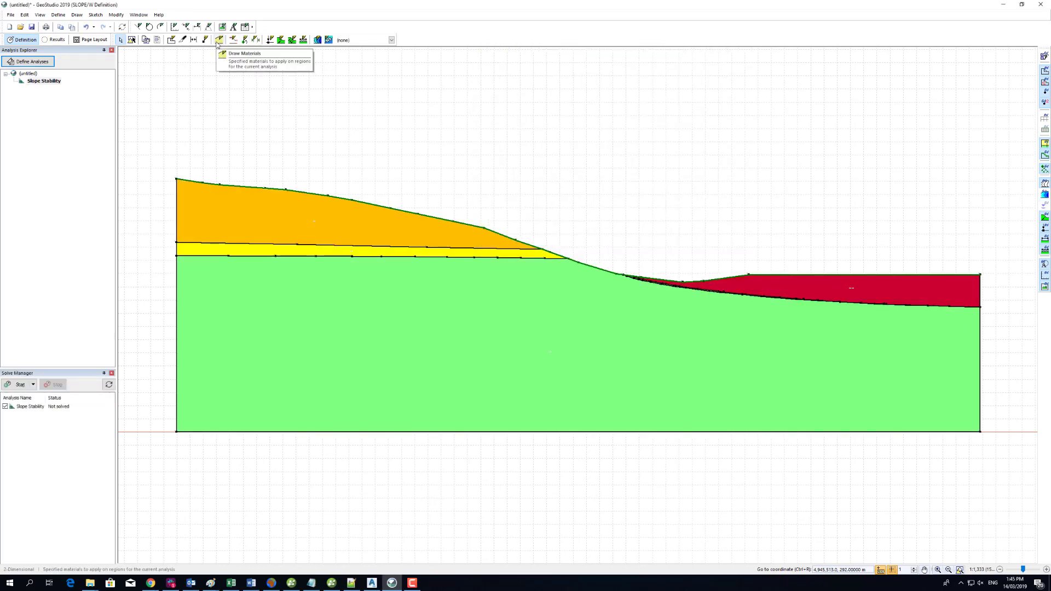
left_click(233, 39)
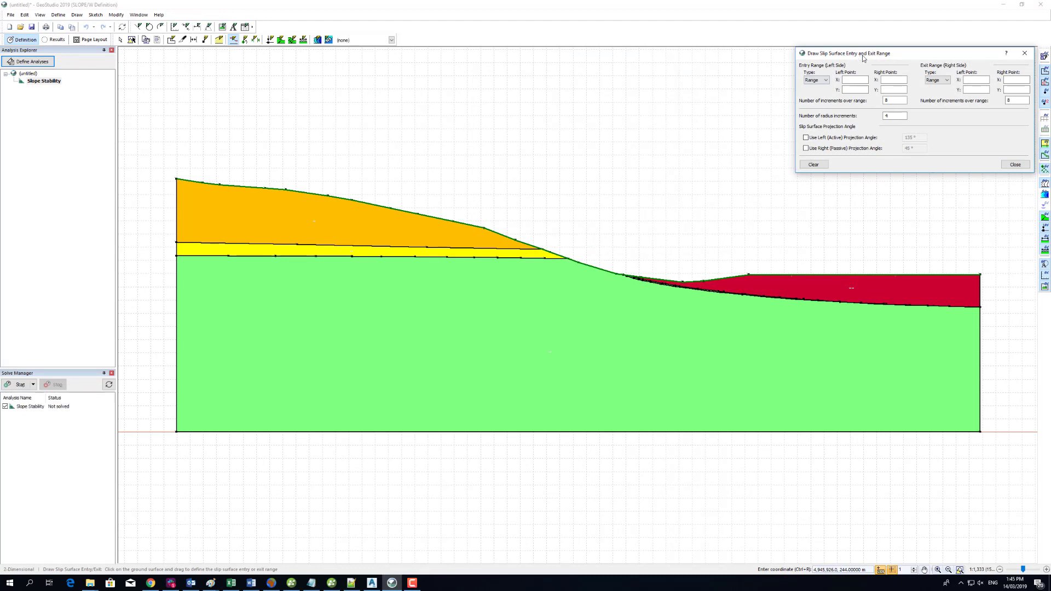
mouse_move(299, 190)
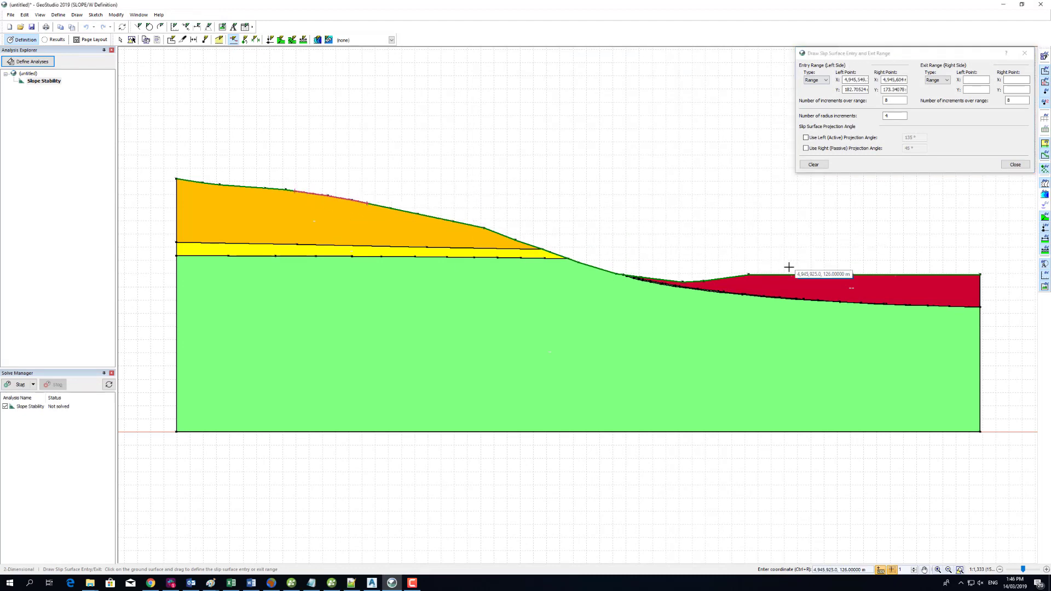
mouse_move(794, 274)
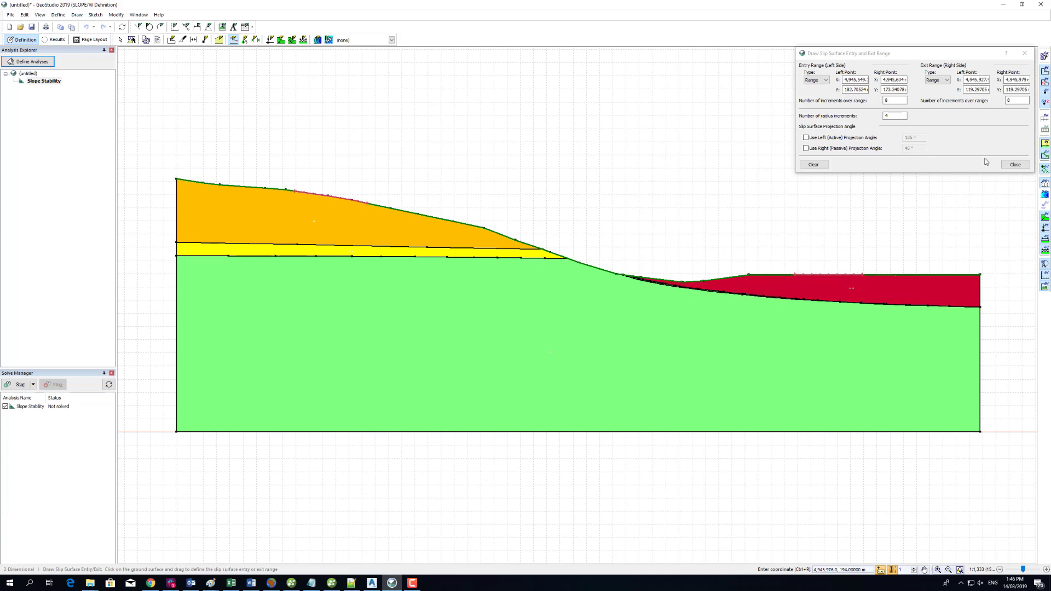
left_click(1014, 164)
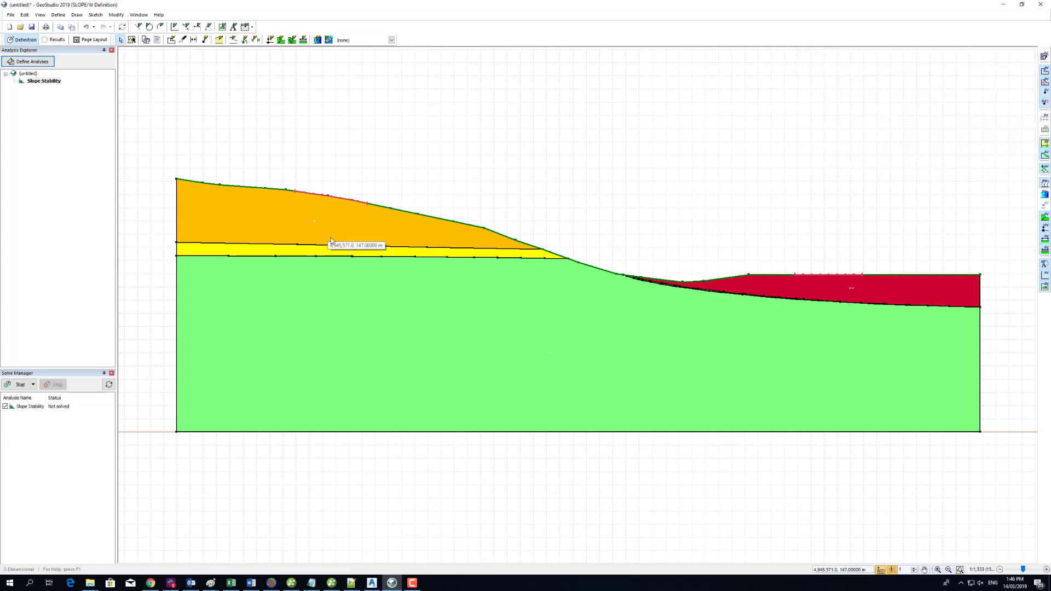
- Display the solved critical slip surface with colour-banded Safety Map Zones on the section
left_click(205, 40)
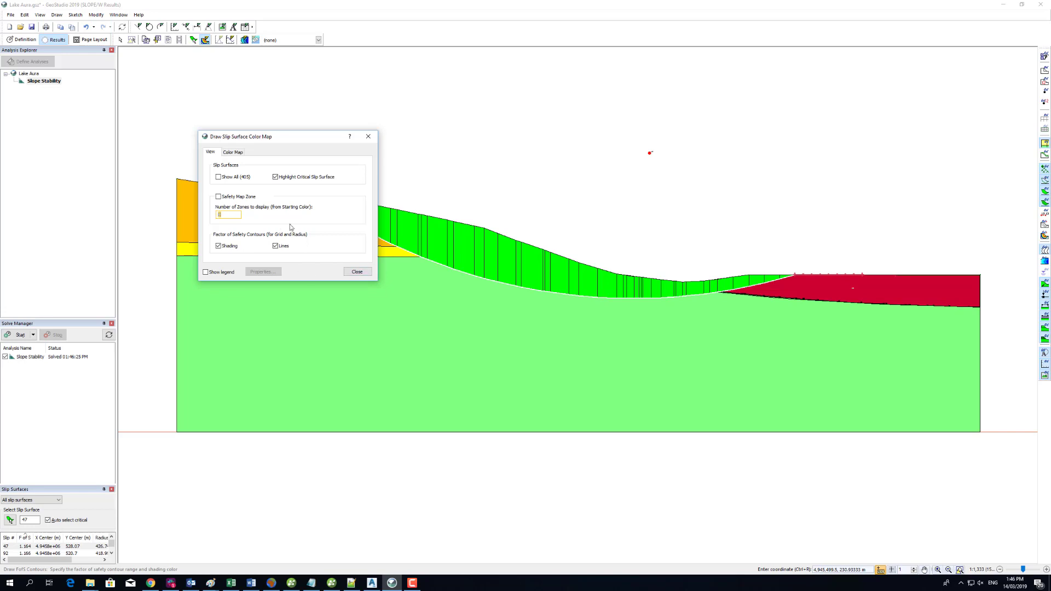
left_click(357, 271)
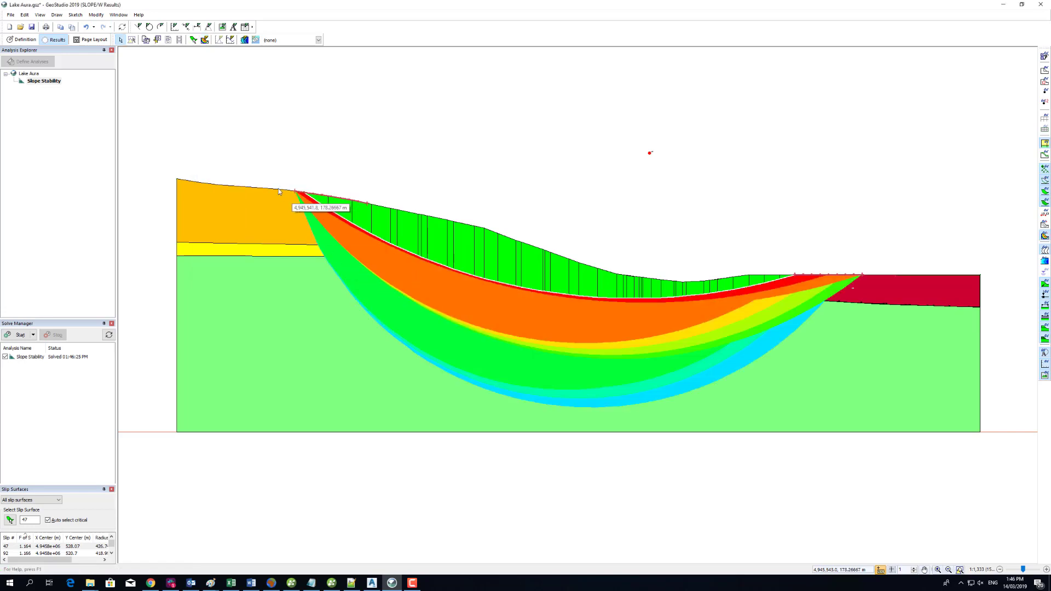
left_click(10, 14)
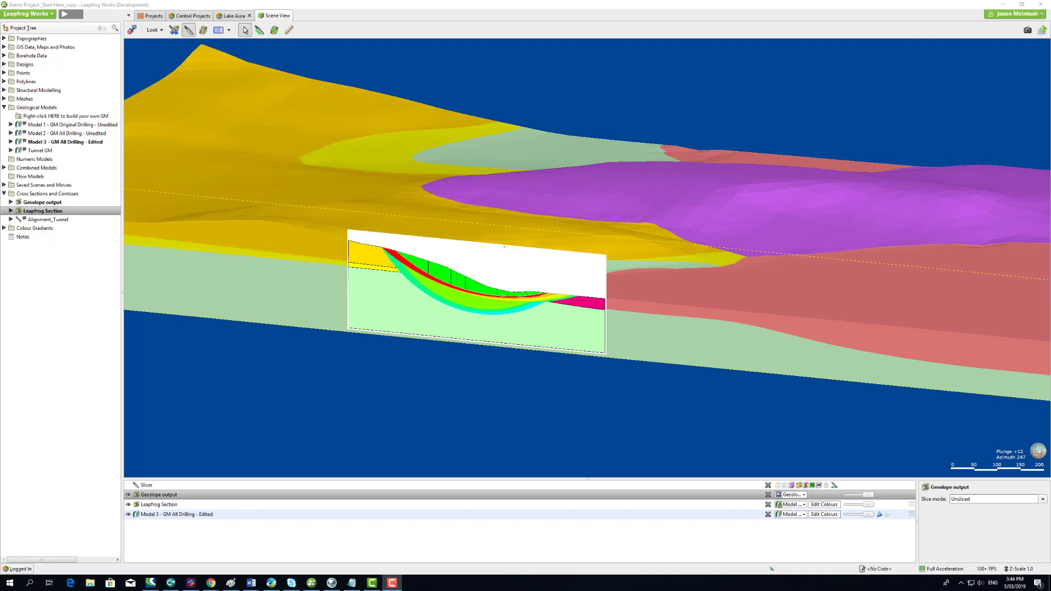
mouse_move(113, 533)
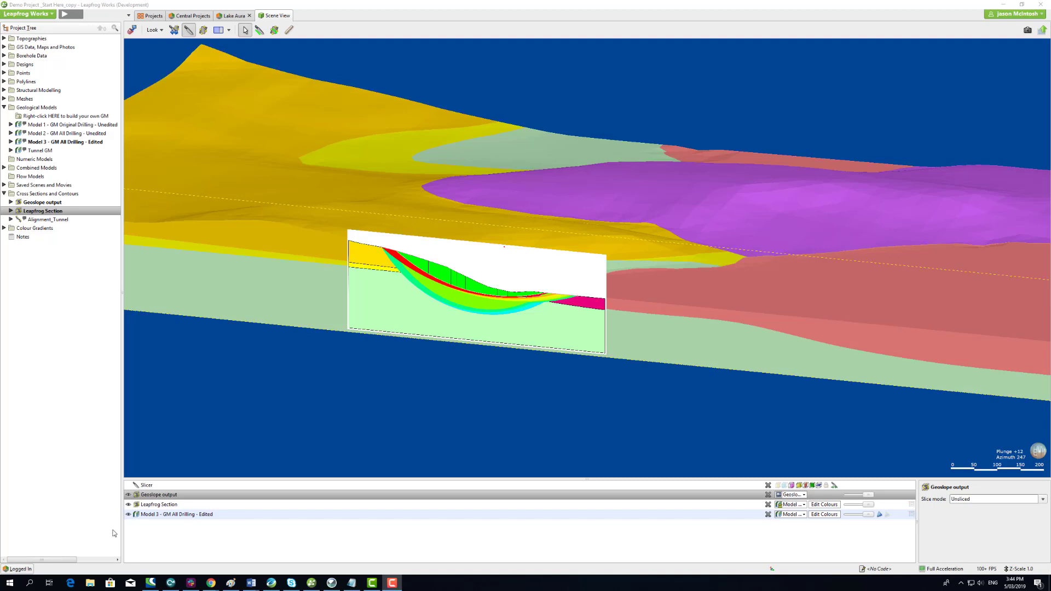